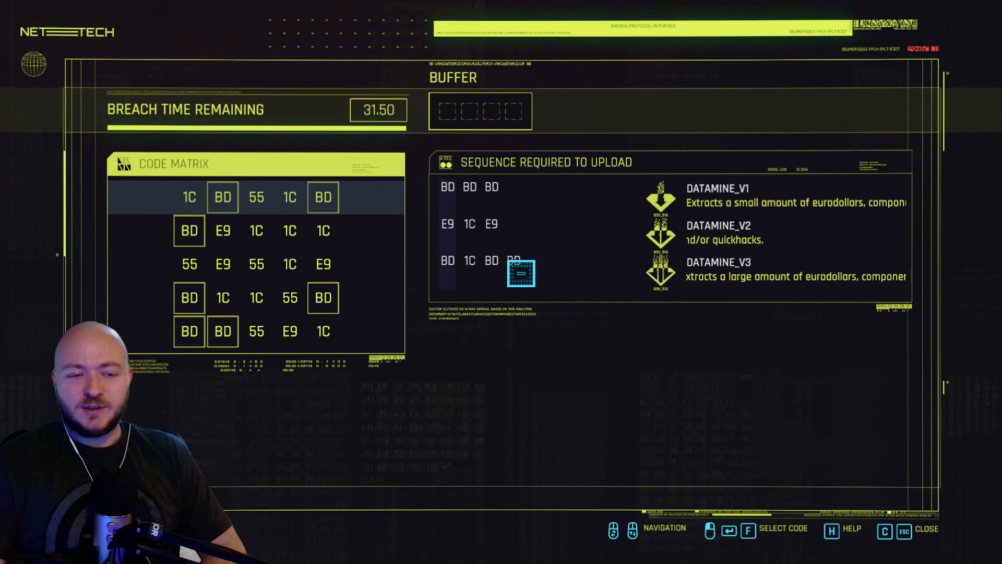
Step: Try codes like BD in the breach matrix, then view replacements for the Militech Paraline cyberdeck
{"action": "left_click", "coordinate": [322, 196]}
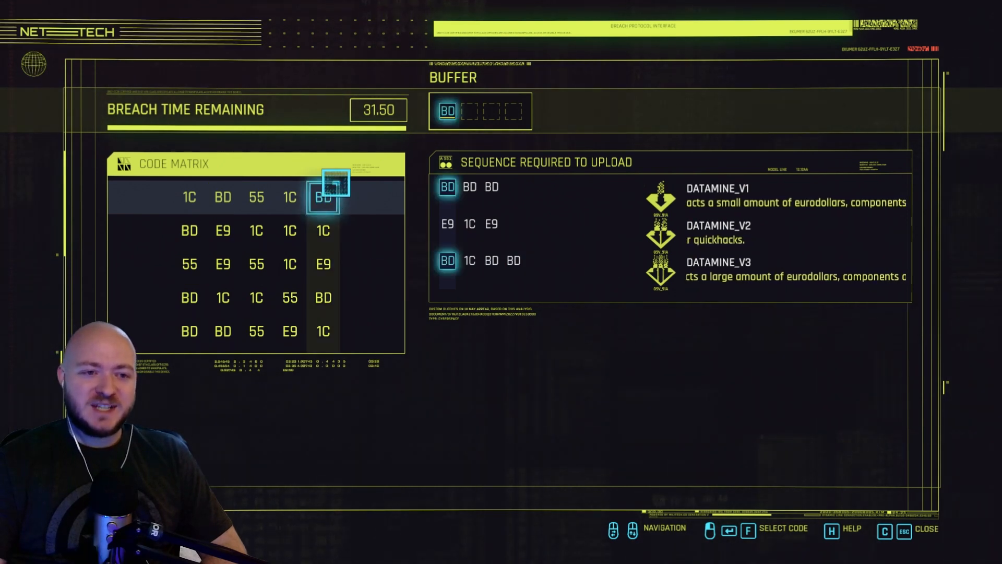
{"action": "left_click", "coordinate": [189, 197]}
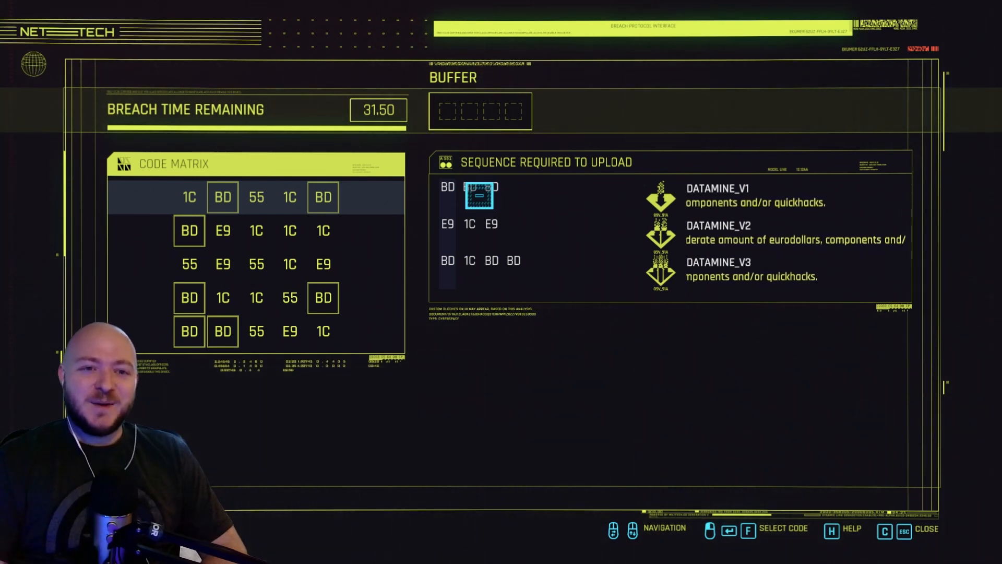
{"action": "left_click", "coordinate": [323, 197]}
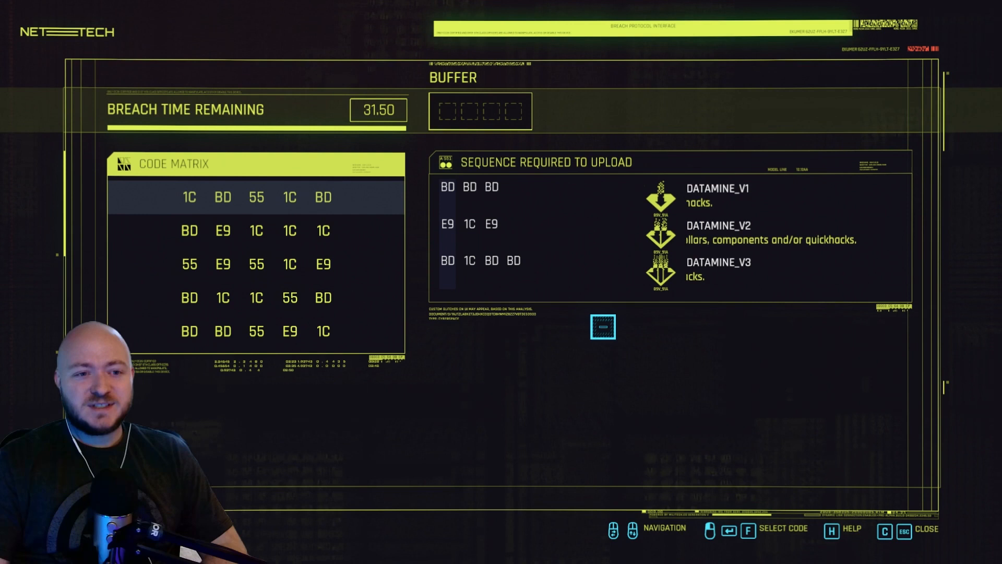
{"action": "left_click", "coordinate": [322, 197]}
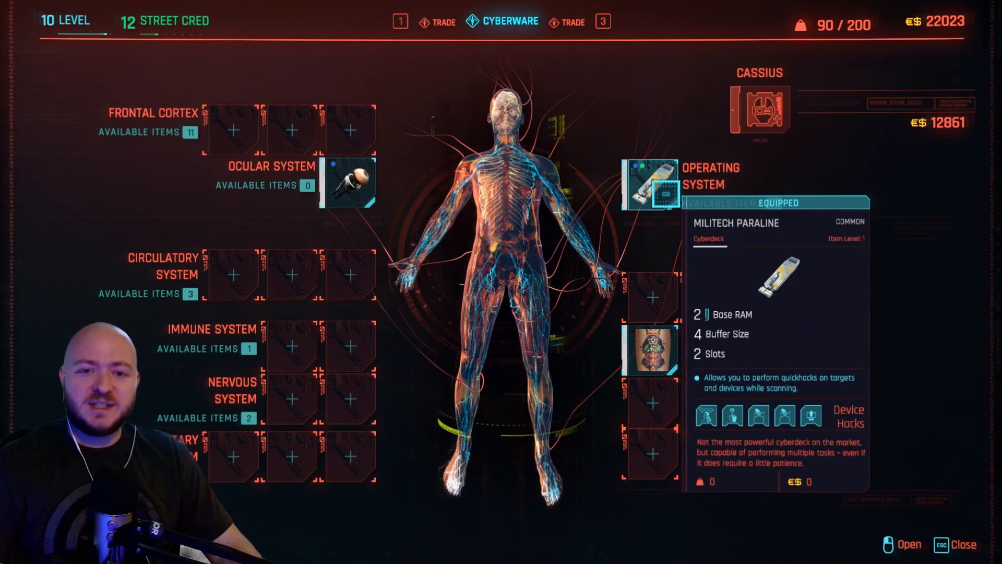
{"action": "left_click", "coordinate": [649, 182]}
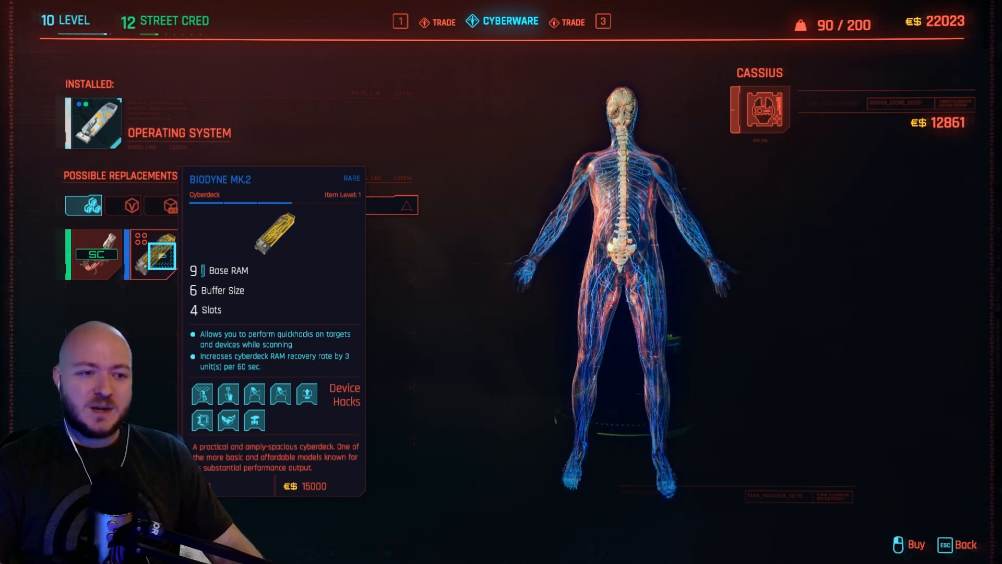
Step: Buy the Biodyne Mk.2 cyberdeck with a 6-slot buffer for 15,000 eurodollars
{"action": "left_click", "coordinate": [911, 544]}
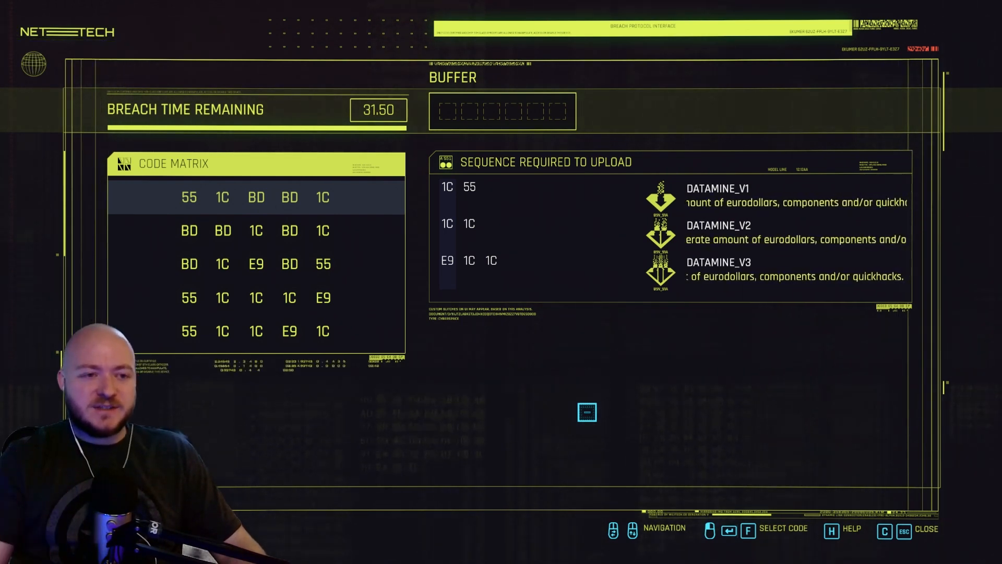
Step: Test a route by adding 55 and the neighboring top-row code to the six-slot buffer
{"action": "left_click", "coordinate": [189, 196]}
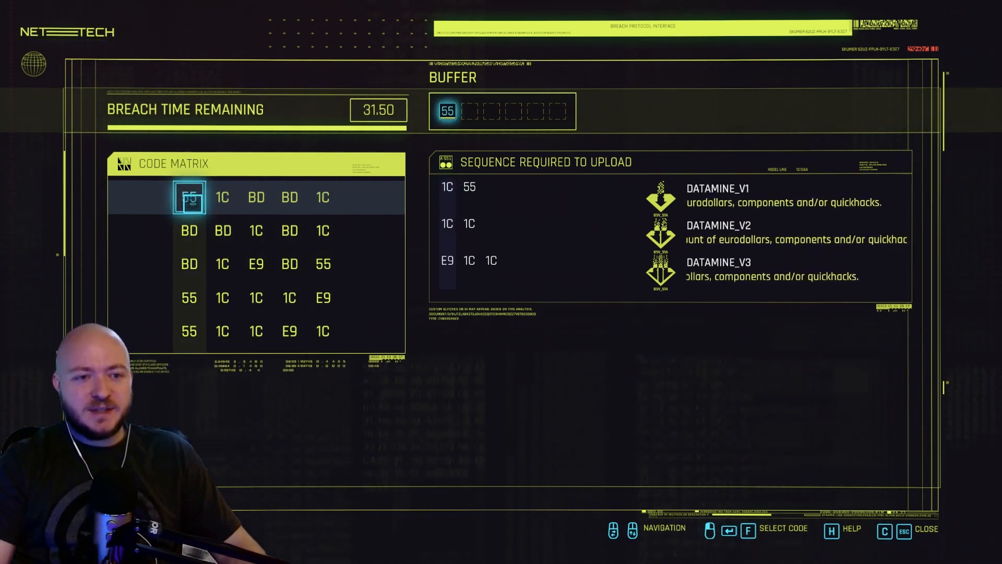
{"action": "left_click", "coordinate": [223, 197]}
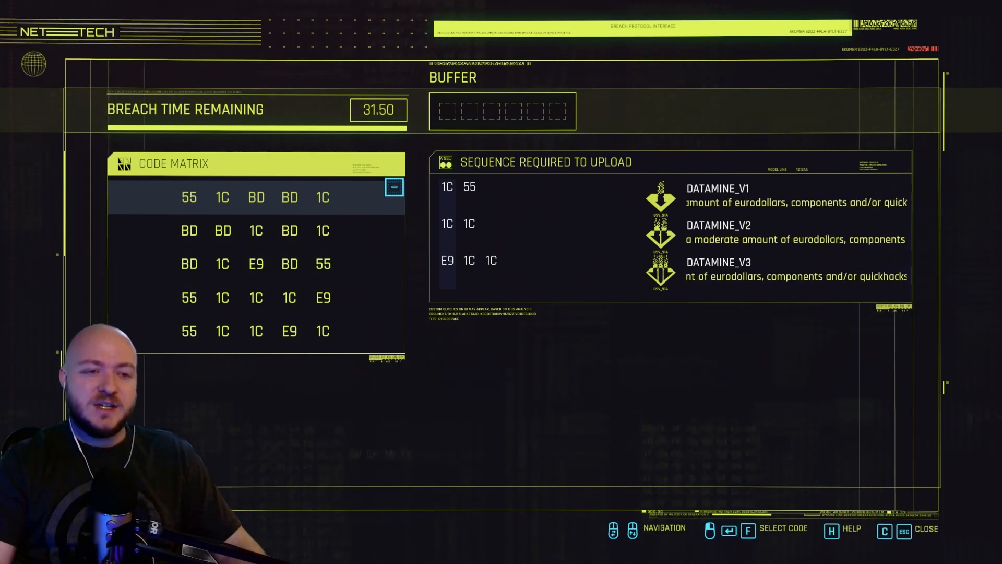
Step: Pick BD and the following matrix codes to install all three datamine sequences
{"action": "left_click", "coordinate": [289, 197]}
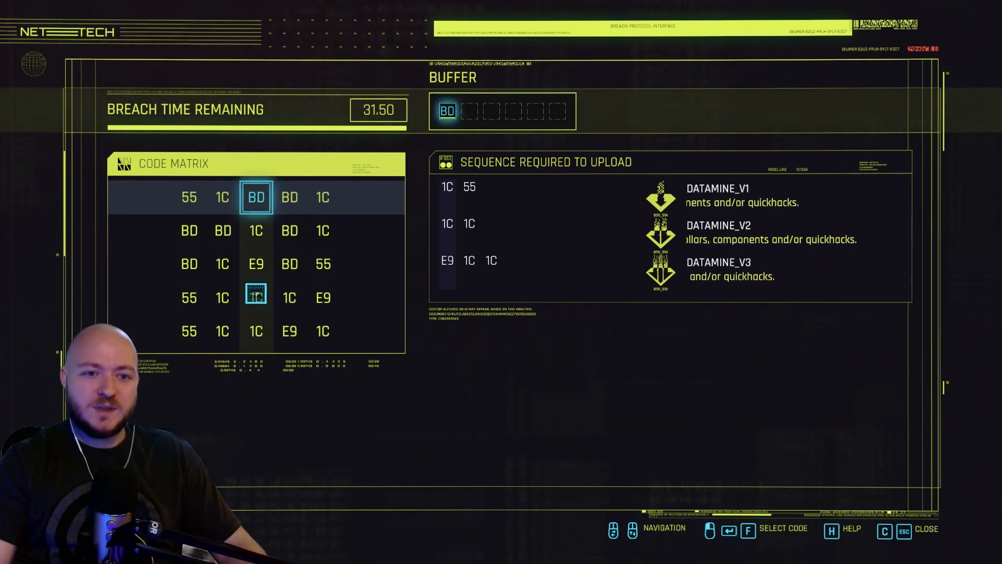
{"action": "left_click", "coordinate": [322, 197]}
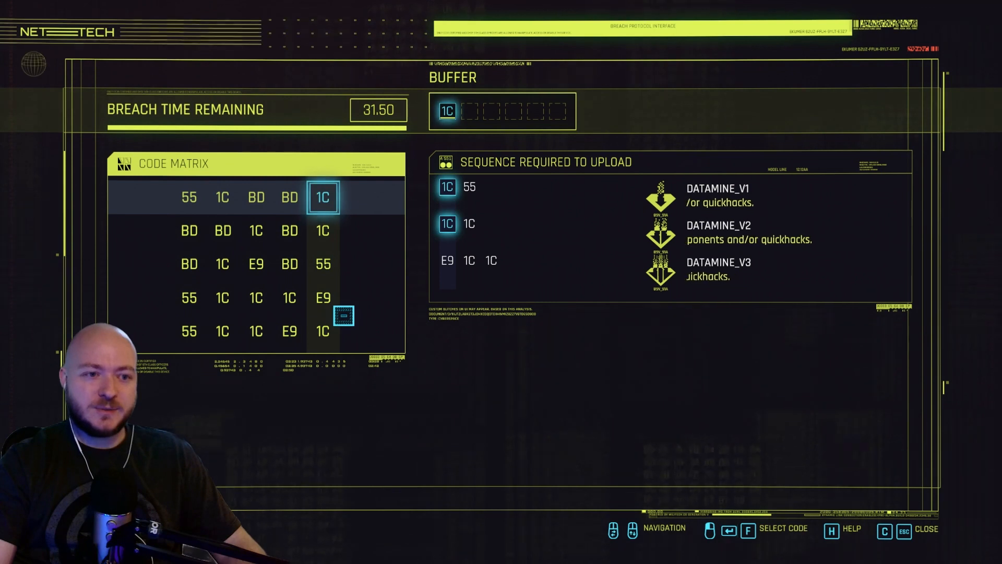
{"action": "left_click", "coordinate": [288, 330]}
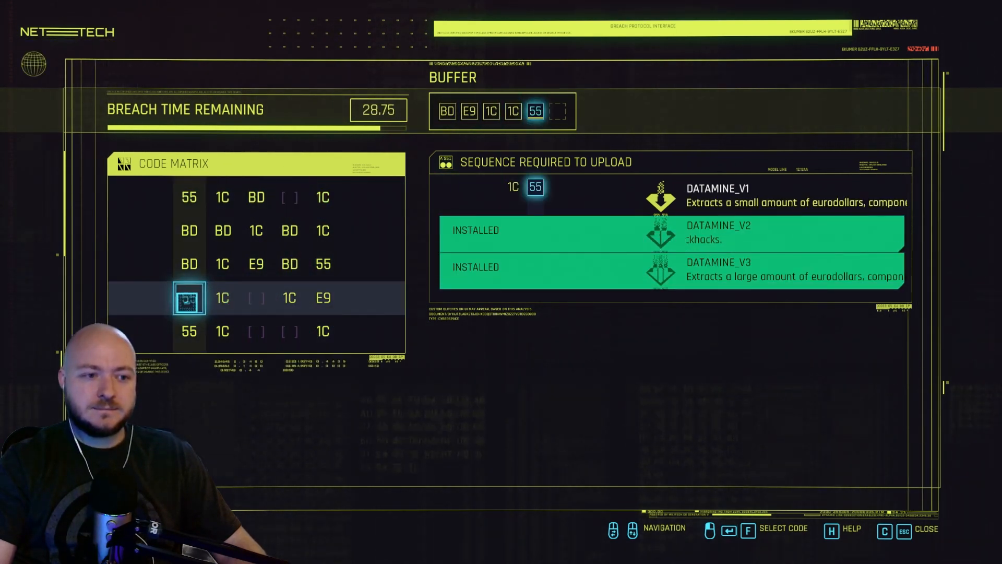
{"action": "left_click", "coordinate": [189, 297]}
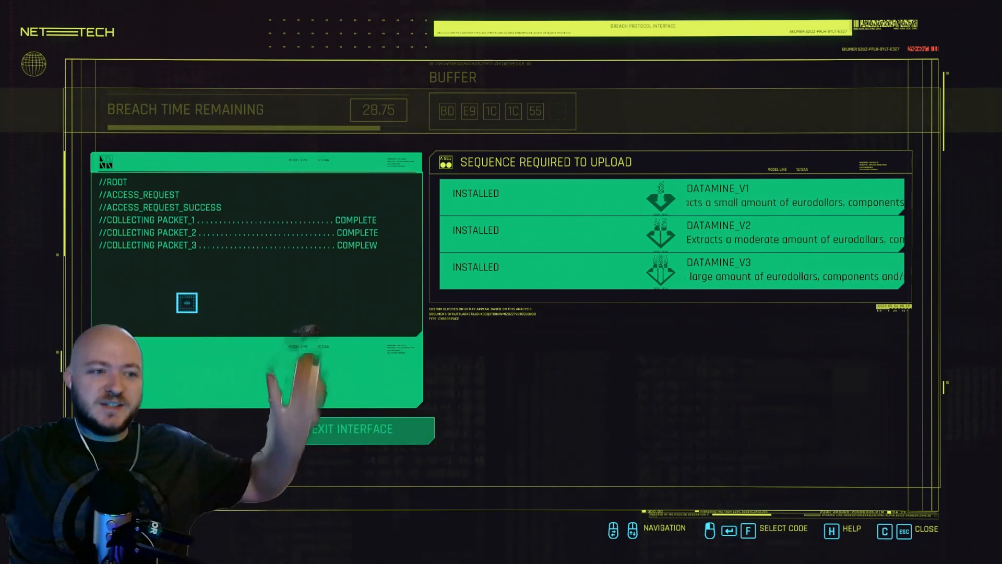